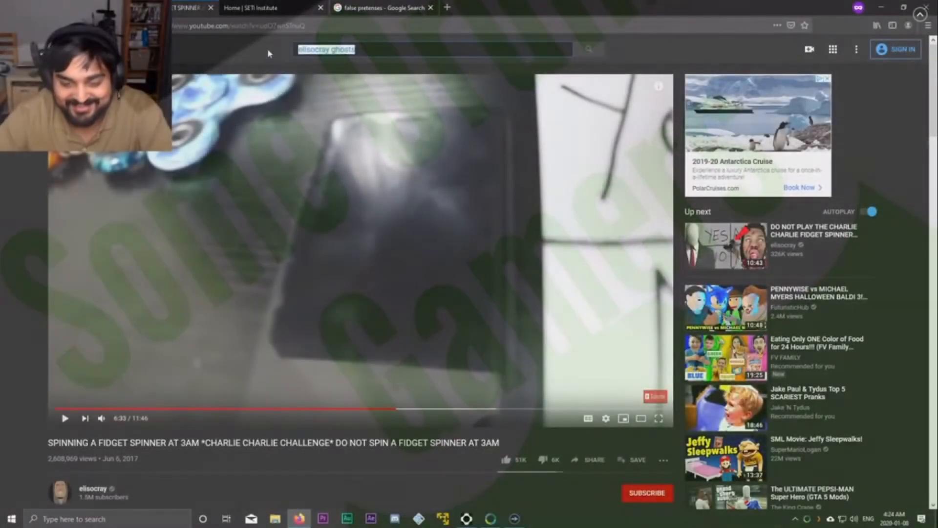
- Enter 'ghost hunting' in the YouTube search box and browse its autocomplete suggestions
text(ghost hunting)
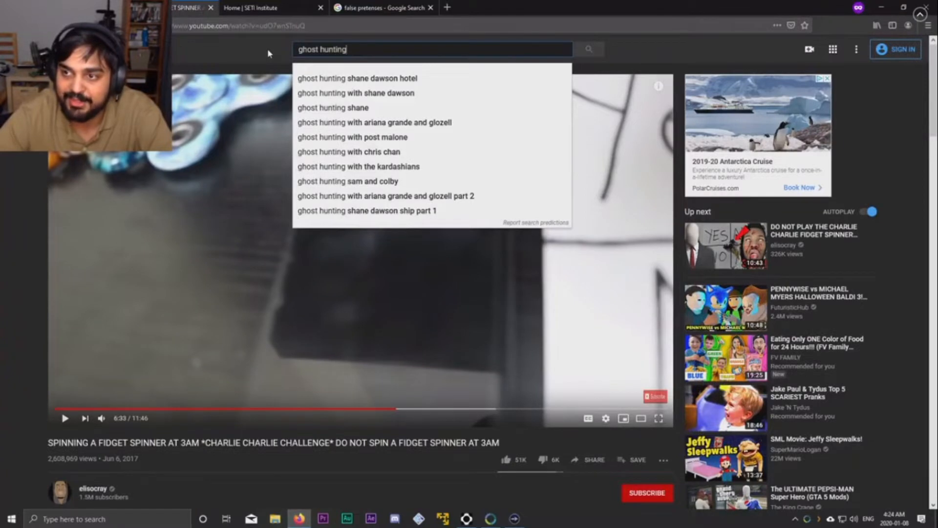
click(353, 137)
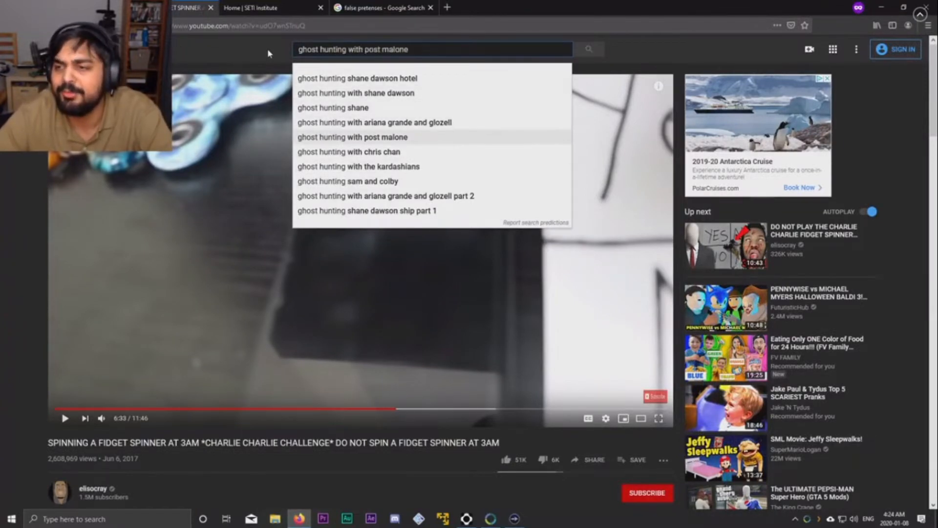
- Choose the 'ghost hunting with chris chan' suggestion and play the 'Ghost Hunting with Chris Chan' result
click(349, 152)
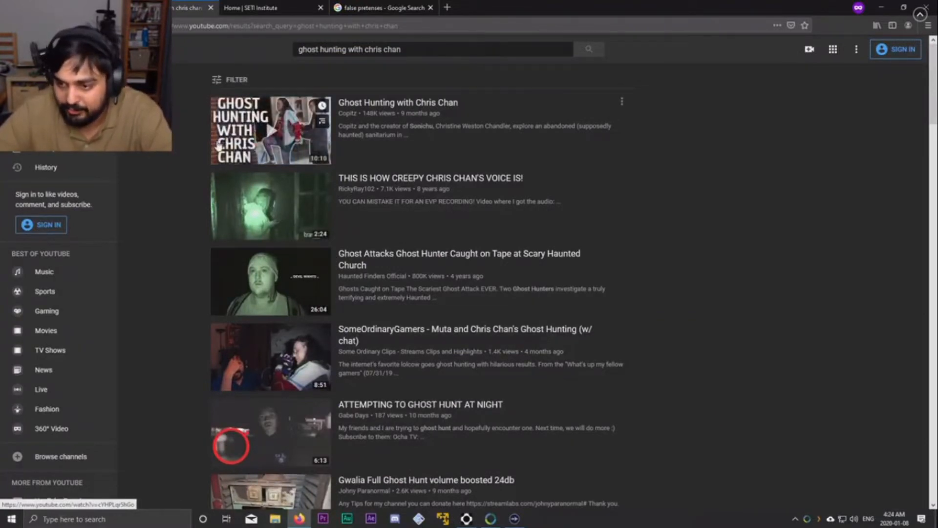
click(269, 129)
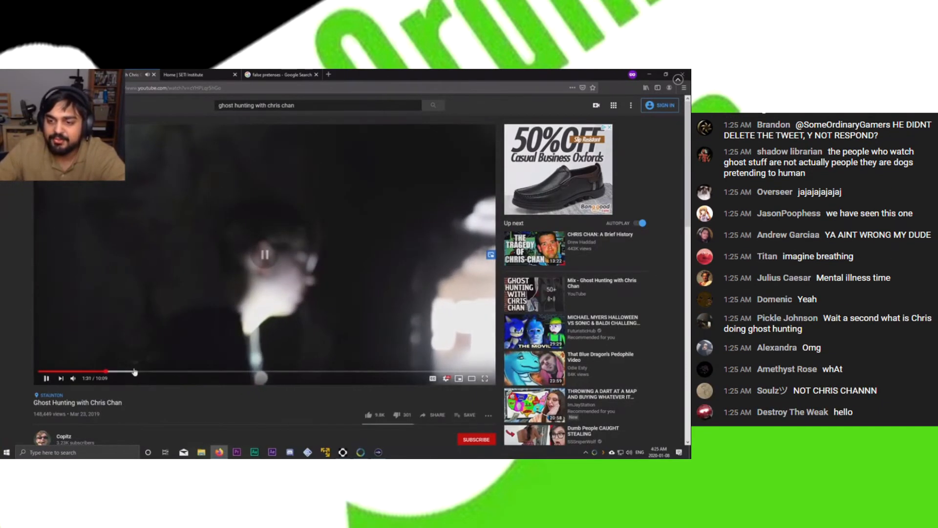
- Skip the video ahead to about 4:30 and skim its description and comments
drag(135, 370, 239, 370)
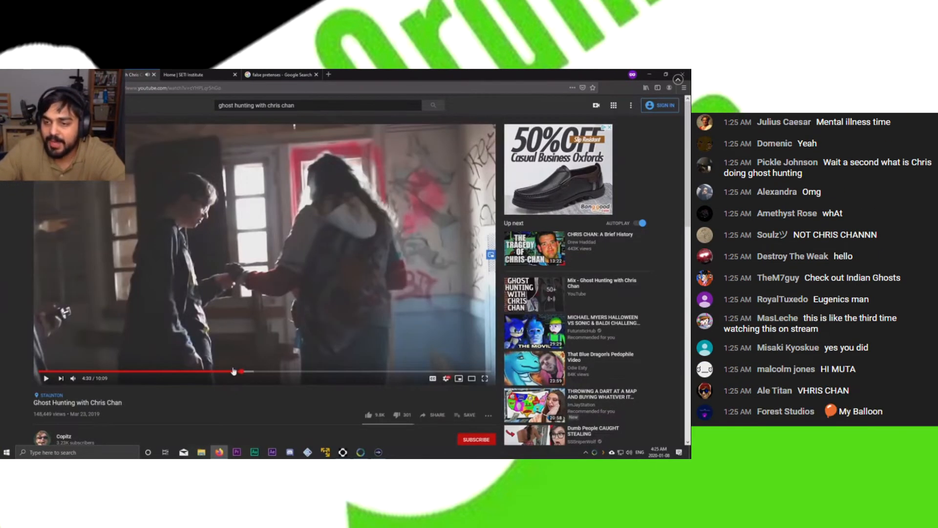
scroll(down, 3)
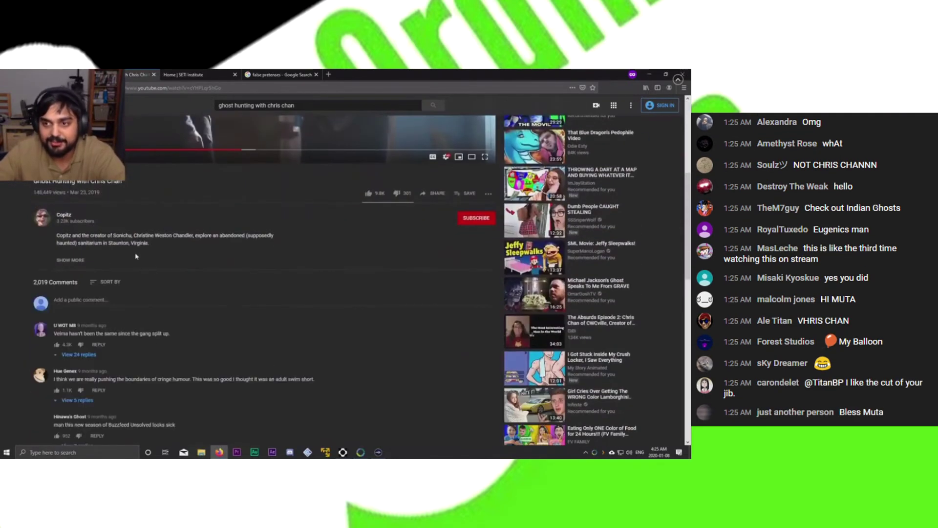
scroll(down, 3)
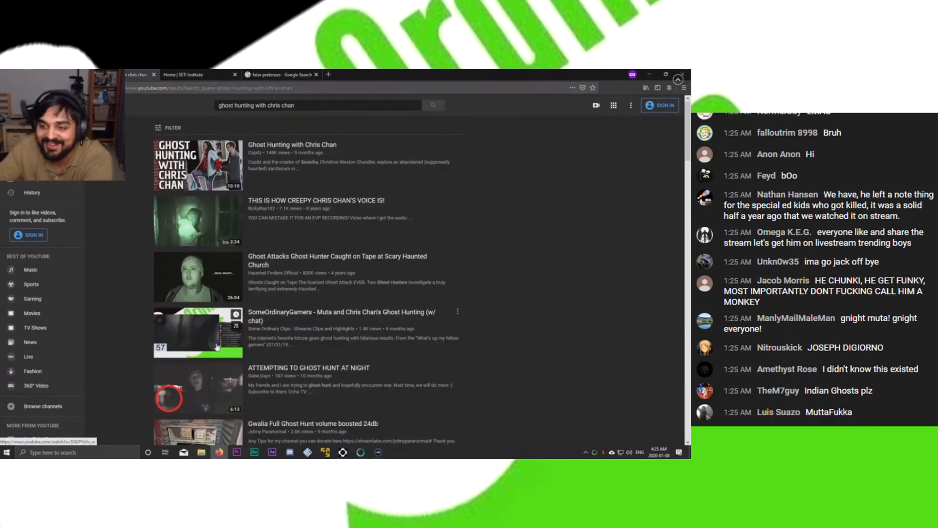
- Scroll further down the 'ghost hunting with chris chan' results to see more videos
scroll(down, 3)
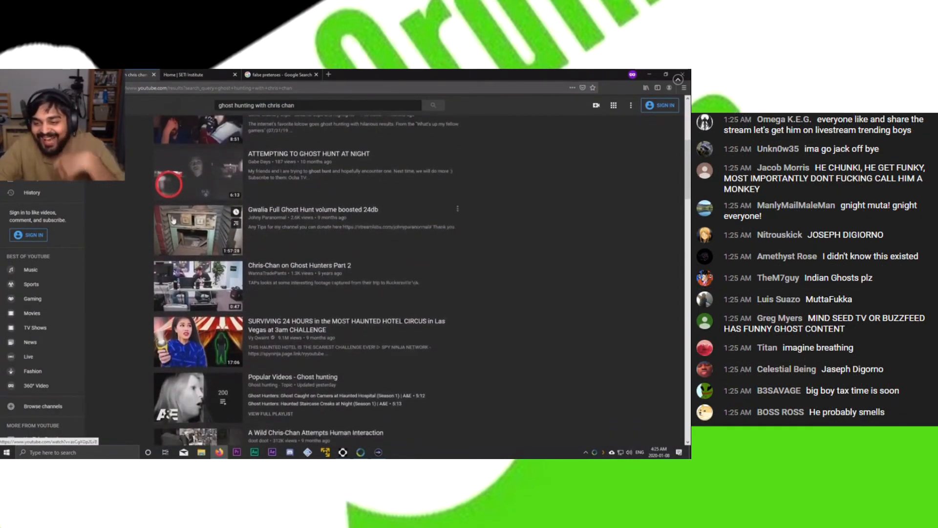
scroll(down, 3)
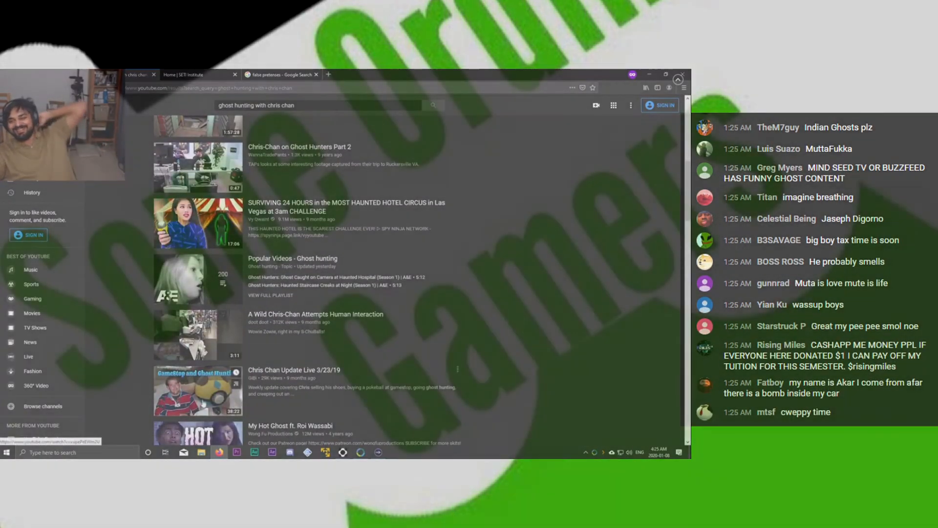